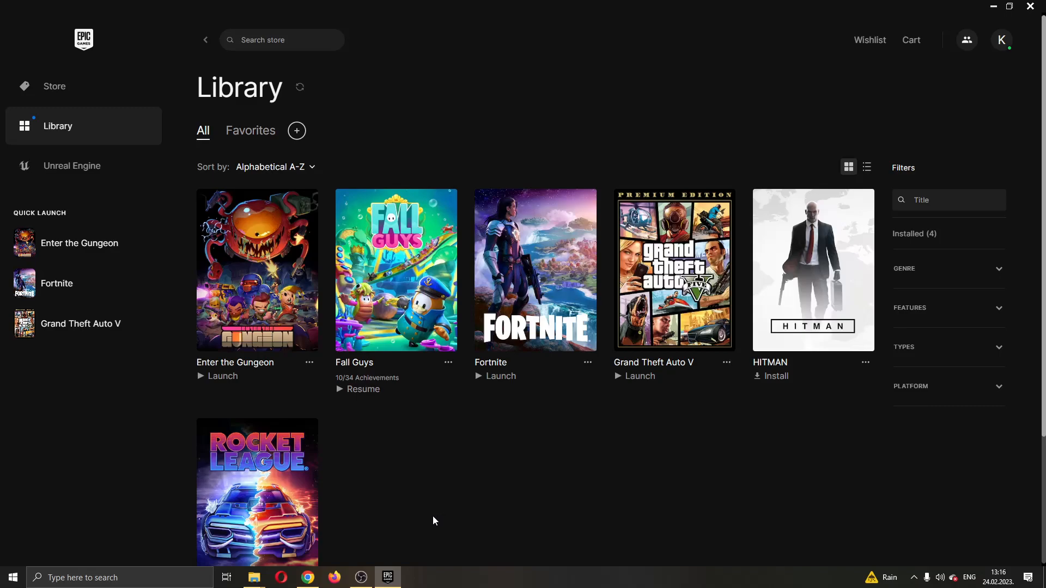
mouse_move(466, 522)
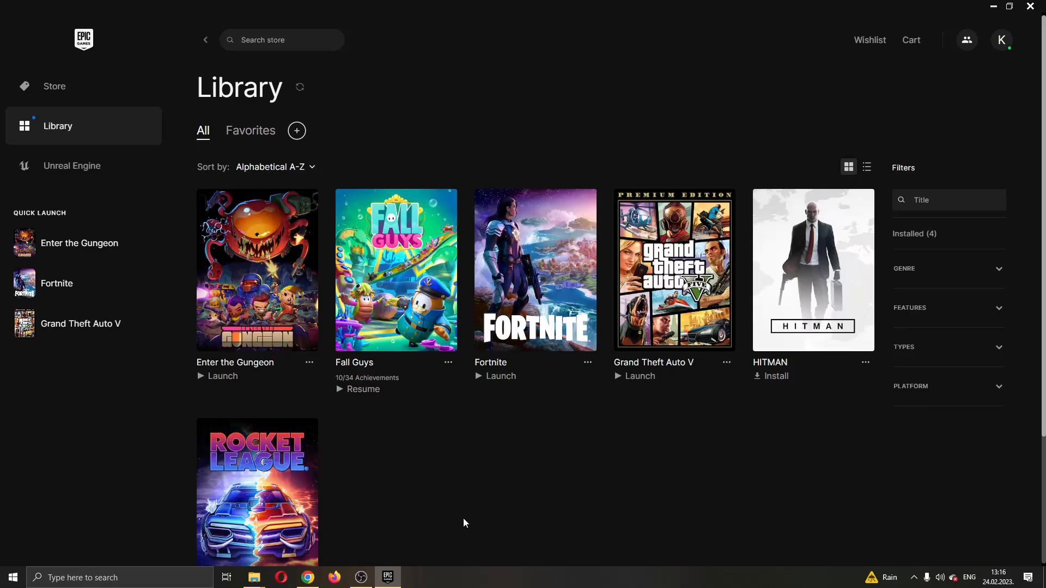
mouse_move(507, 474)
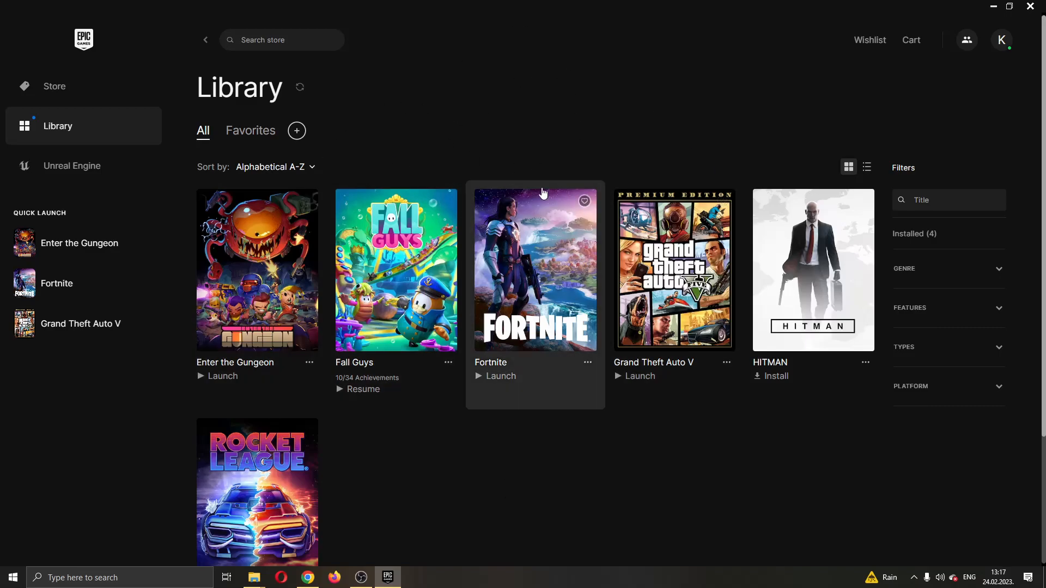
mouse_move(557, 147)
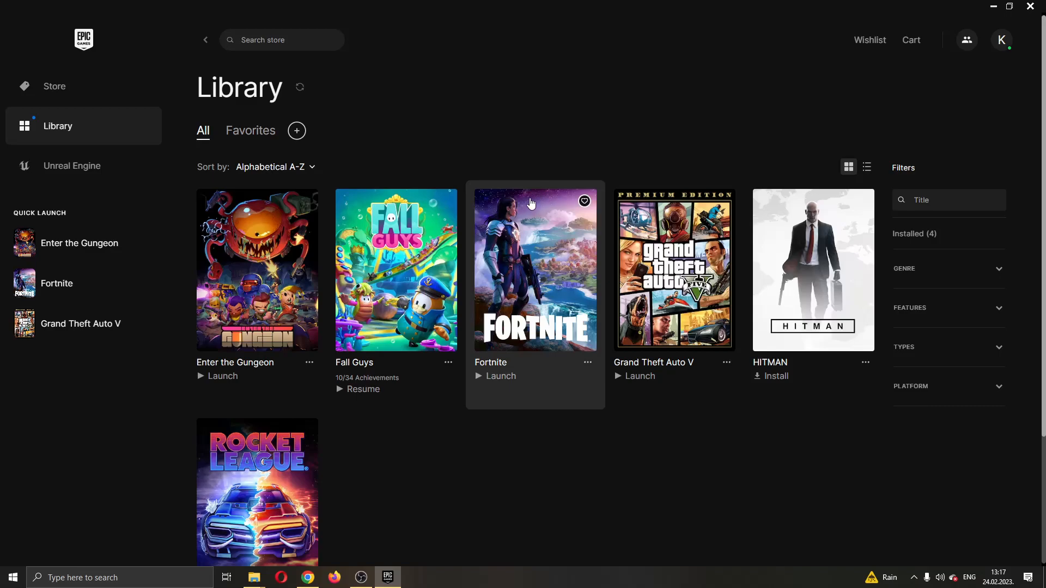
mouse_move(546, 187)
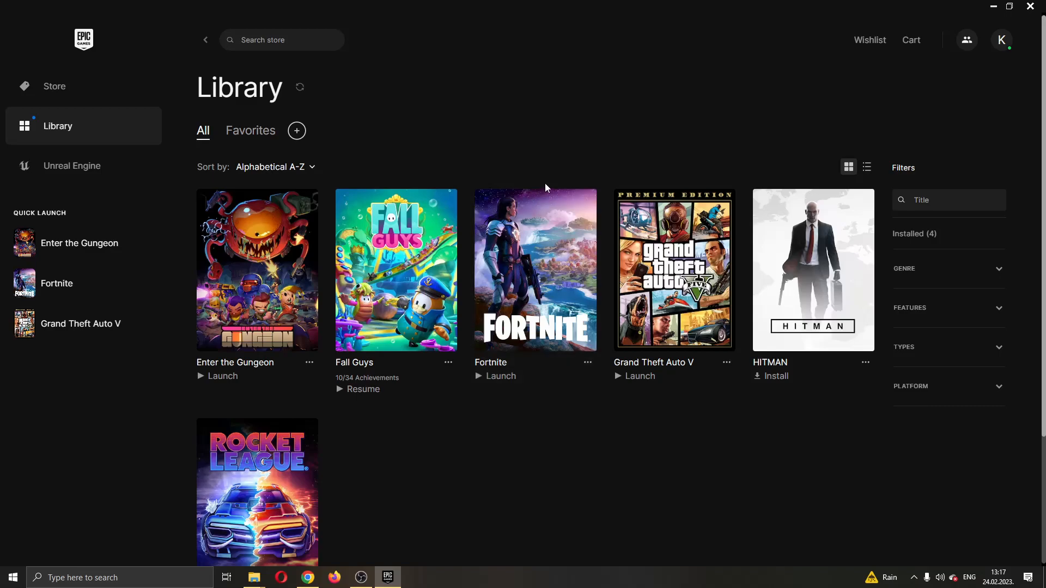
mouse_move(597, 178)
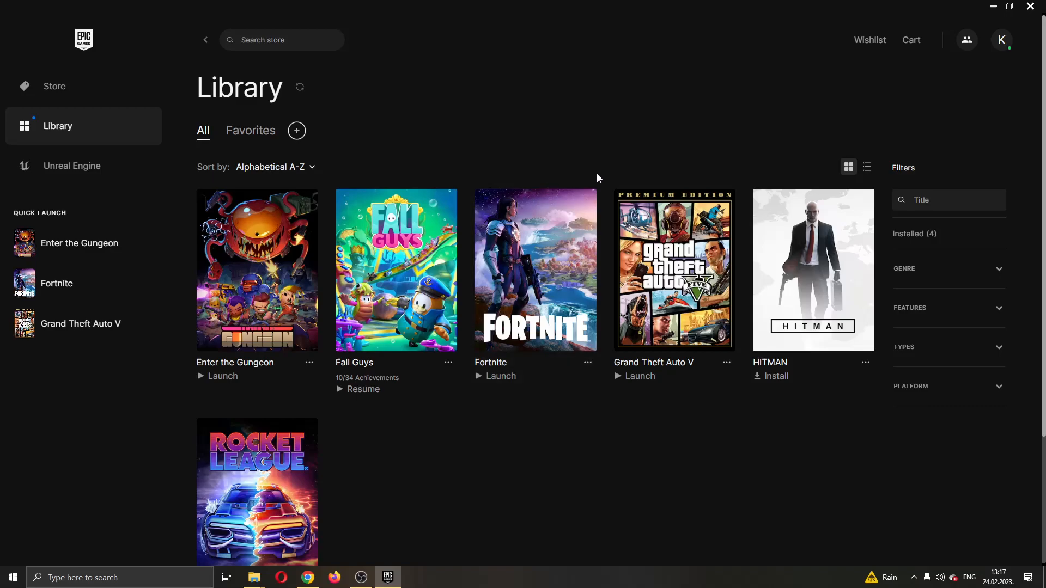
mouse_move(498, 157)
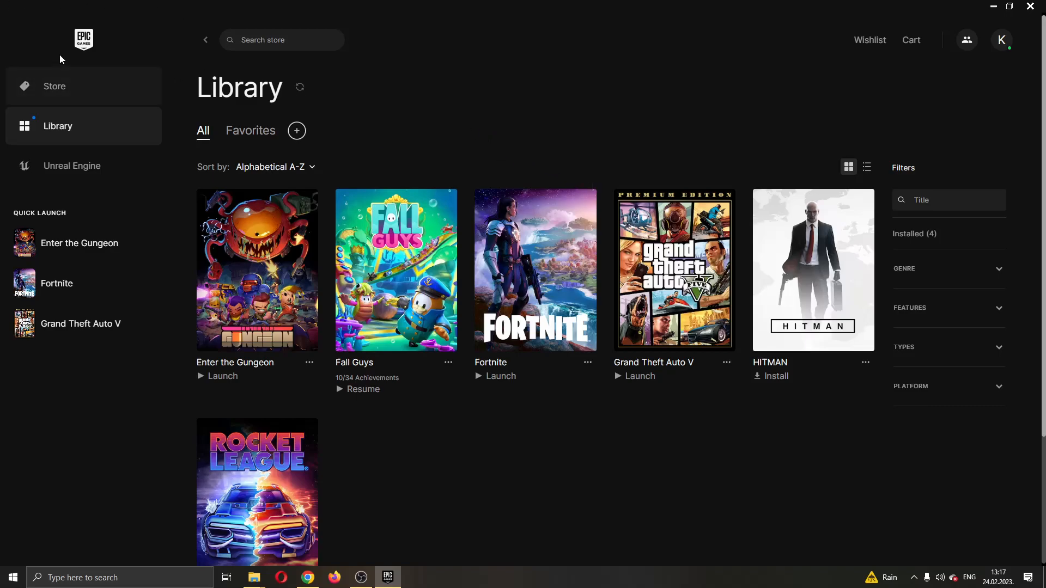
mouse_move(449, 79)
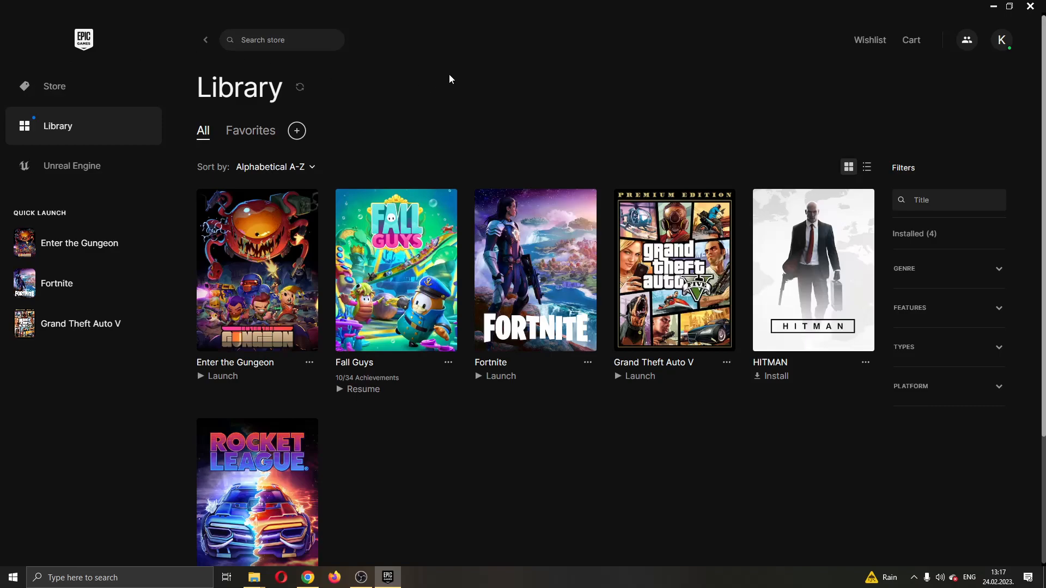
mouse_move(545, 162)
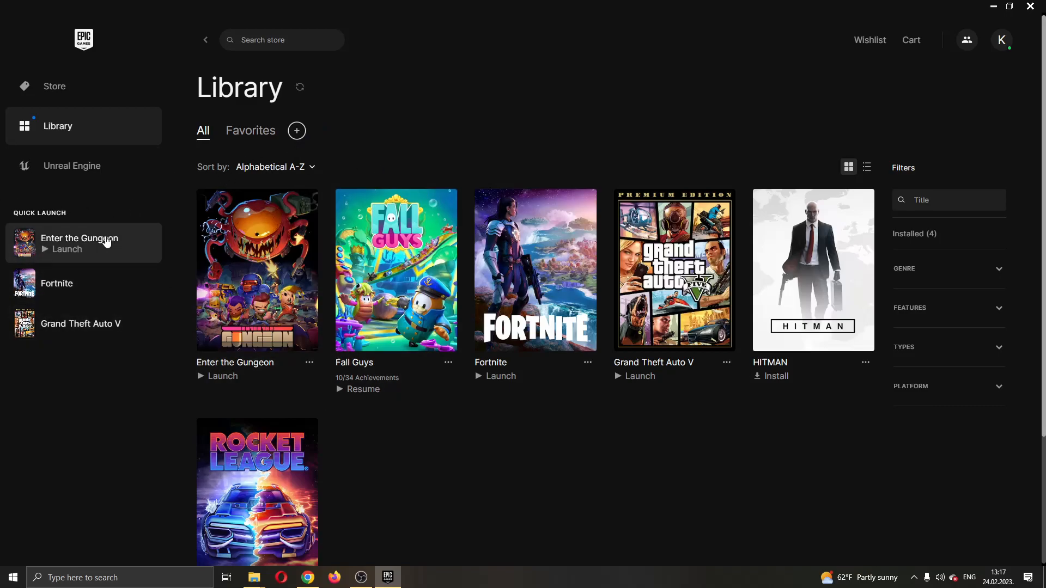
mouse_move(385, 126)
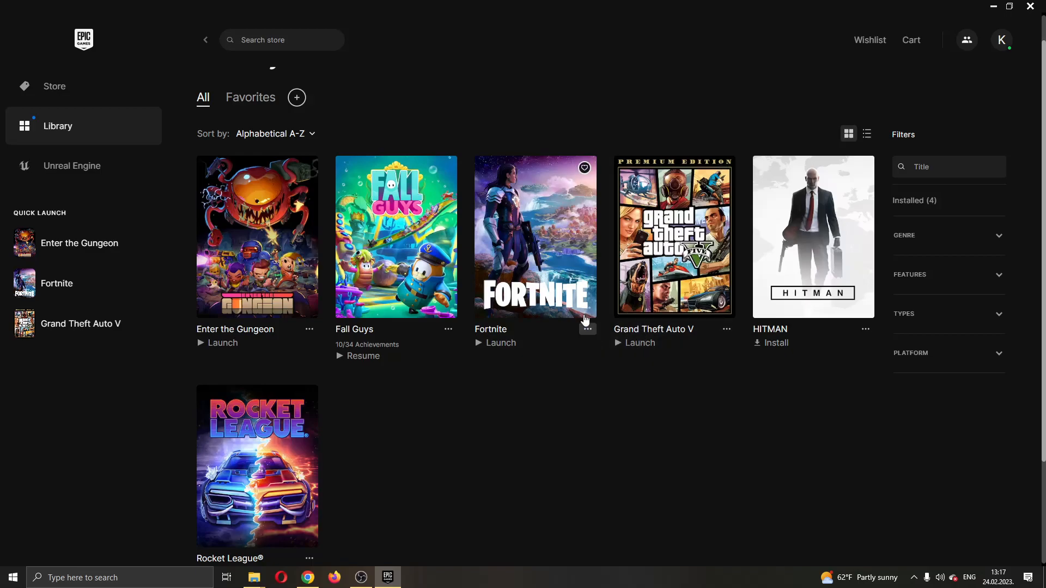
mouse_move(486, 209)
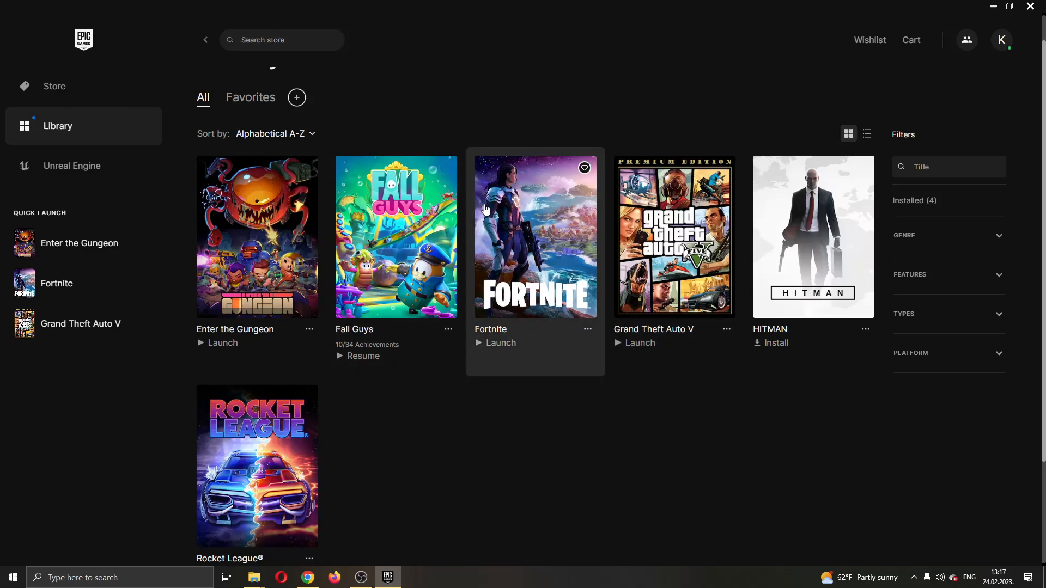
mouse_move(517, 189)
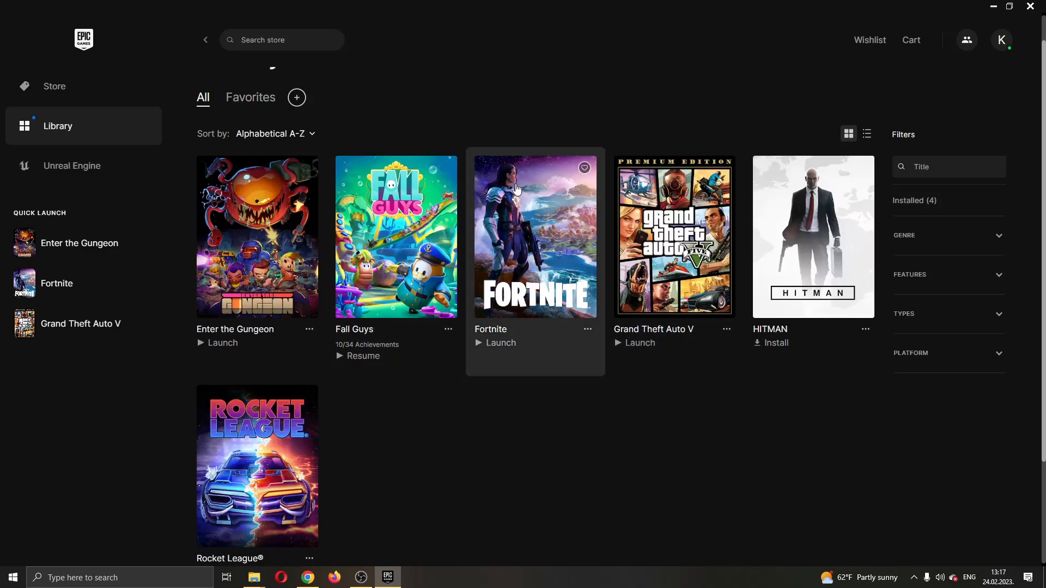
mouse_move(586, 332)
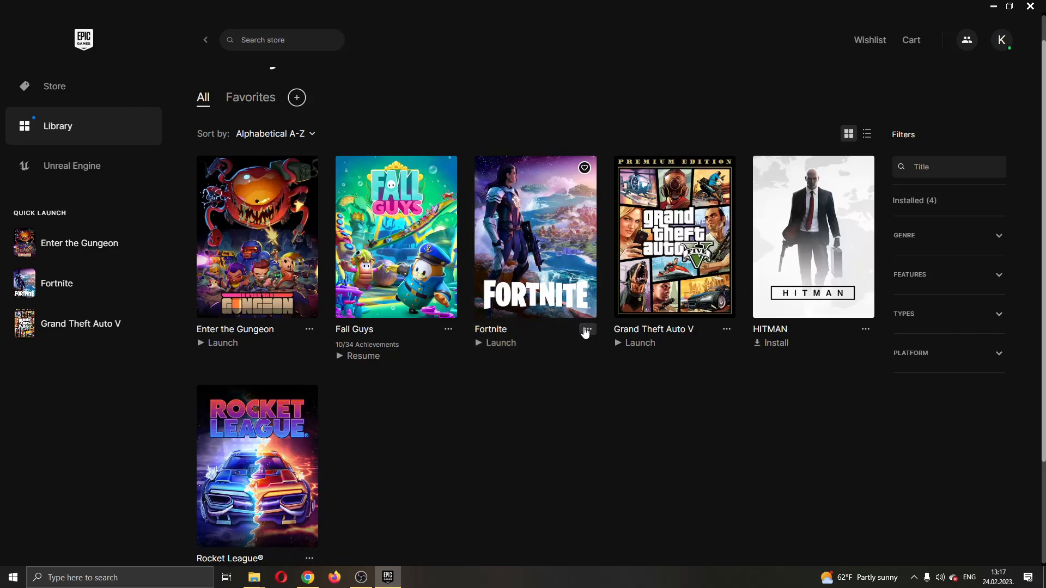
mouse_move(589, 332)
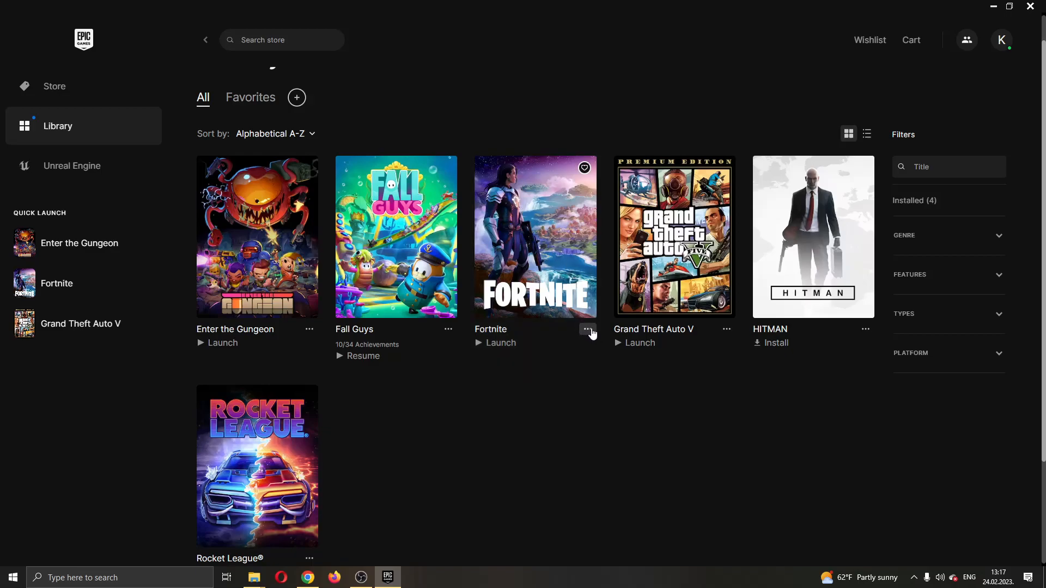
mouse_move(590, 336)
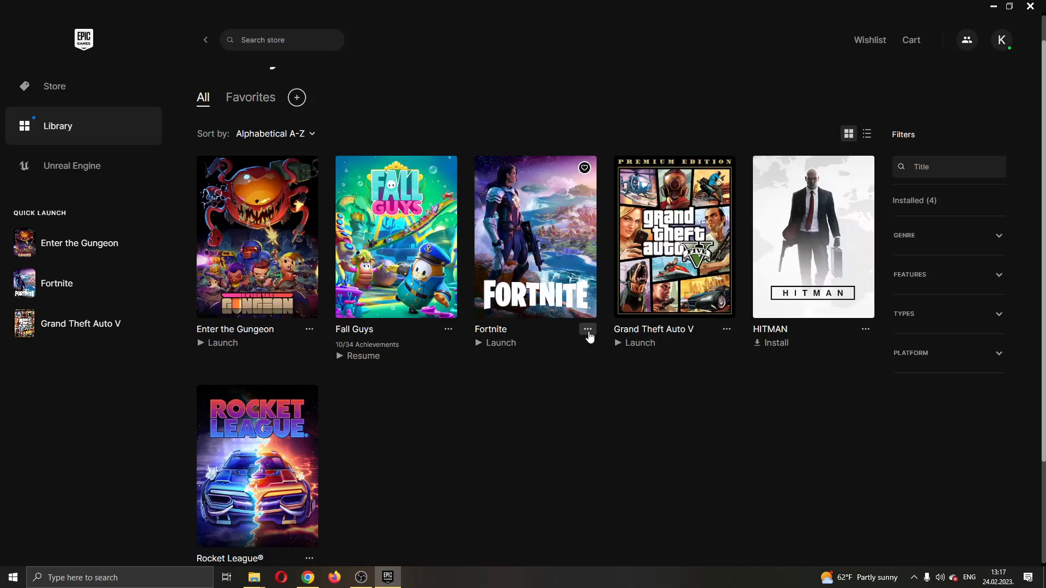
Show the actions menu for the Fortnite tile in the Library
left_click(587, 329)
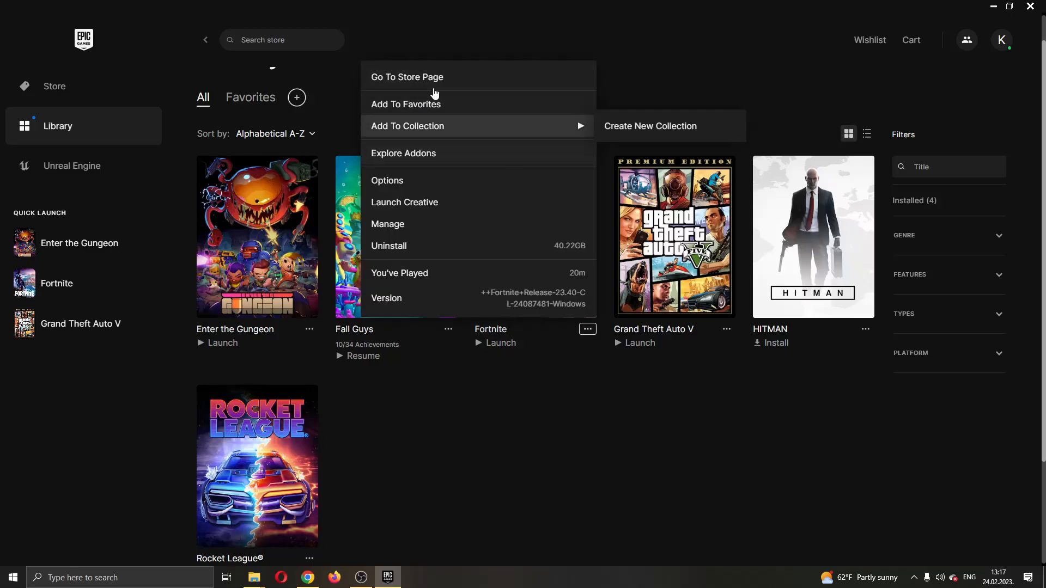
mouse_move(478, 182)
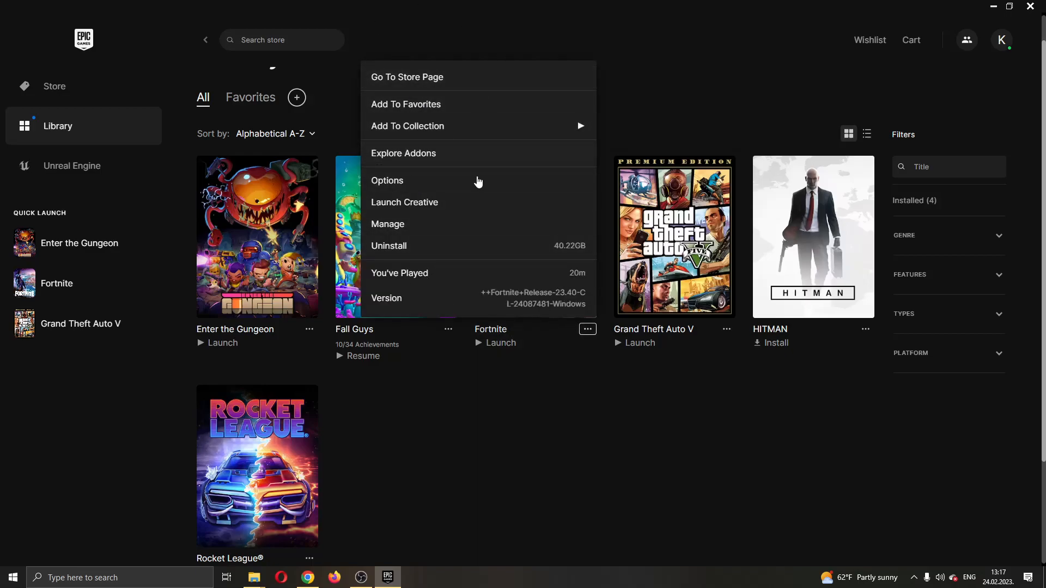
mouse_move(399, 107)
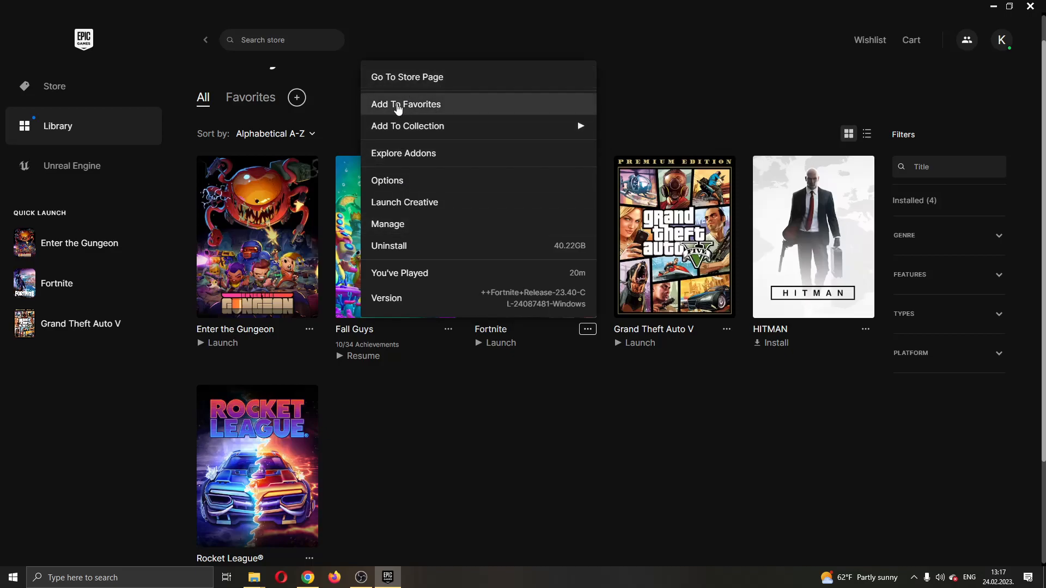
mouse_move(408, 127)
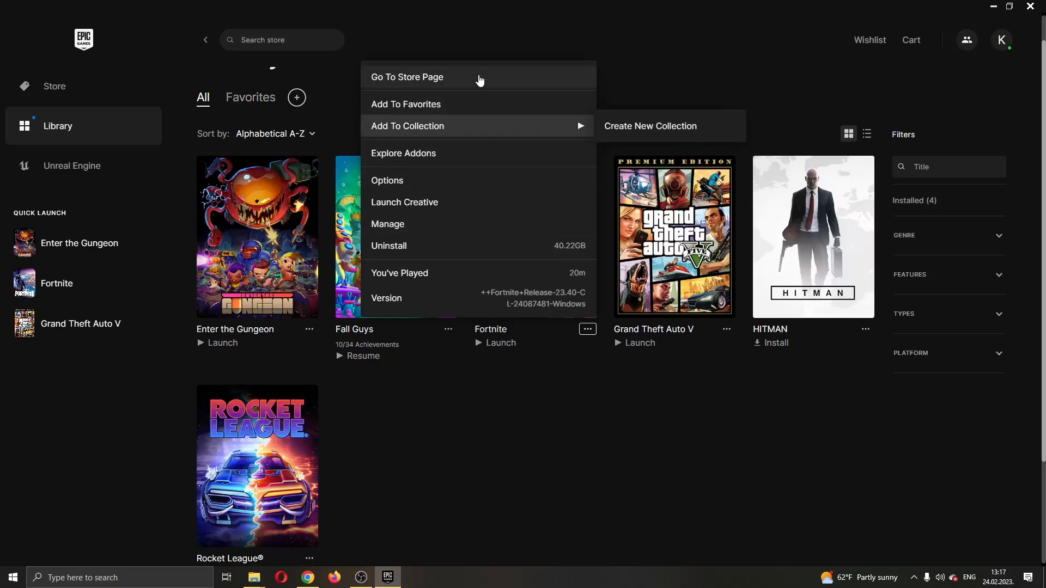
mouse_move(456, 228)
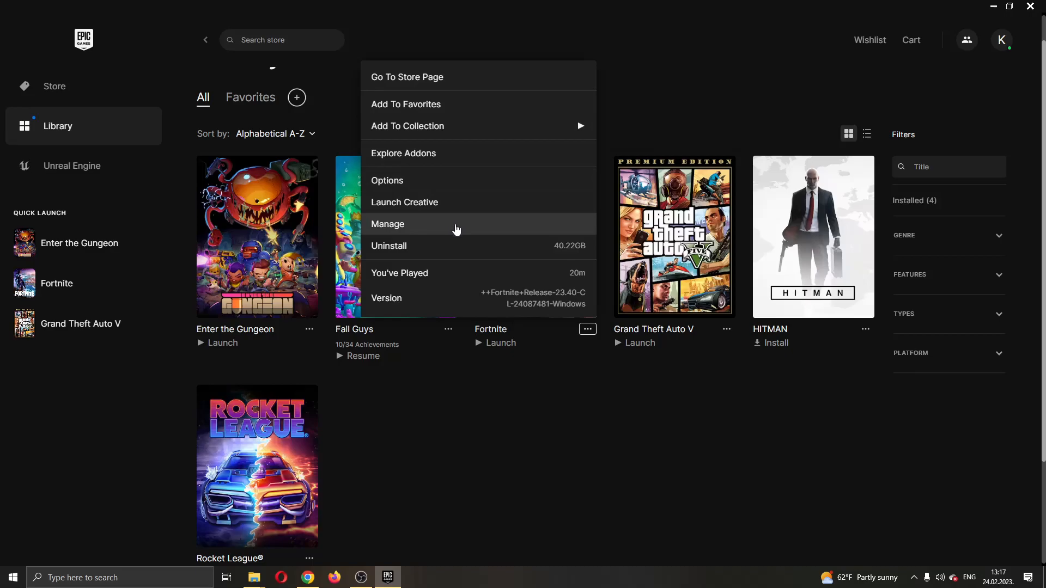
mouse_move(417, 229)
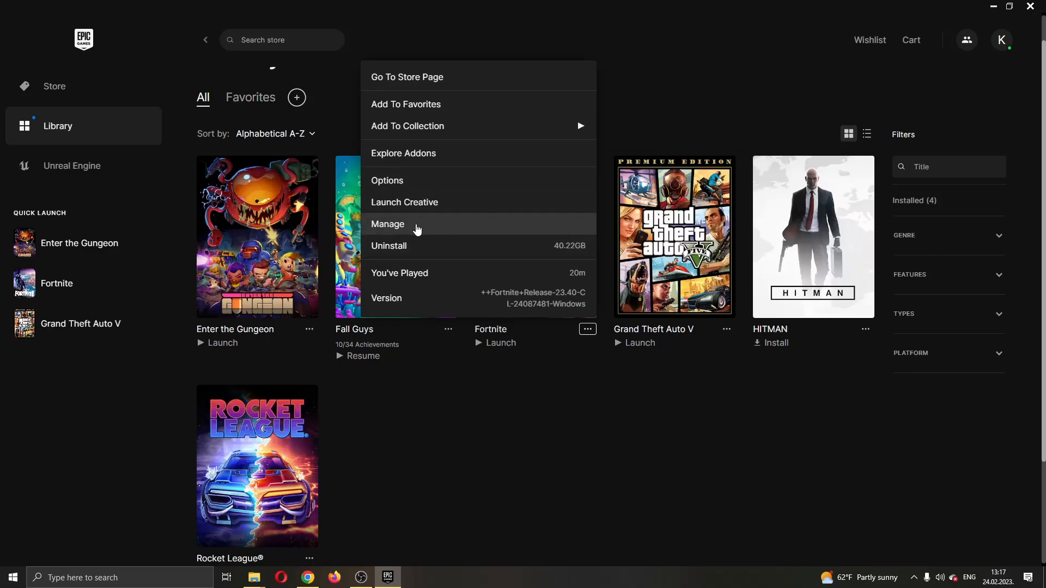
mouse_move(421, 233)
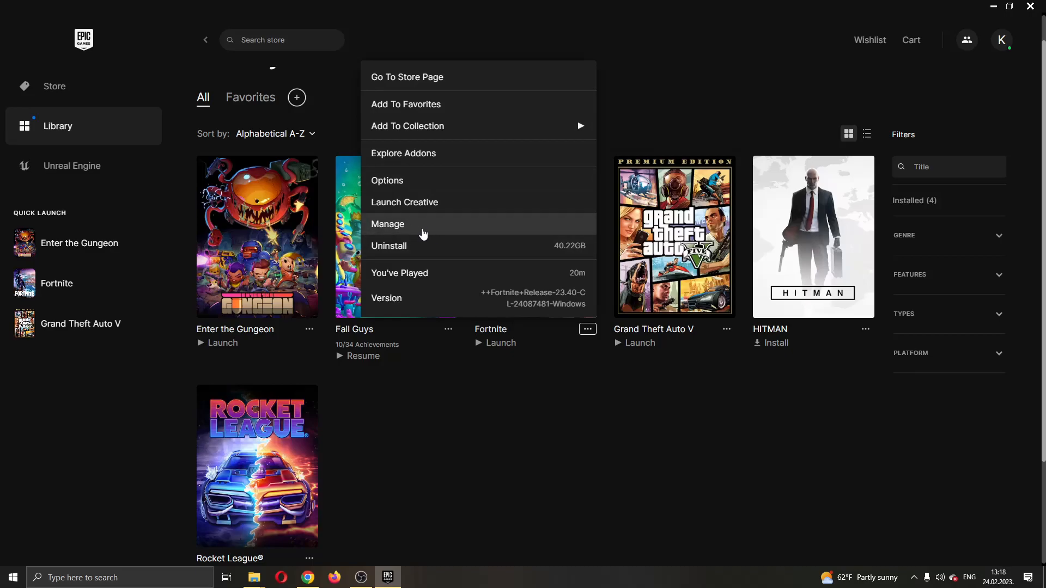
Choose Manage to reach Fortnite's verify, auto-update and shortcut options
left_click(388, 224)
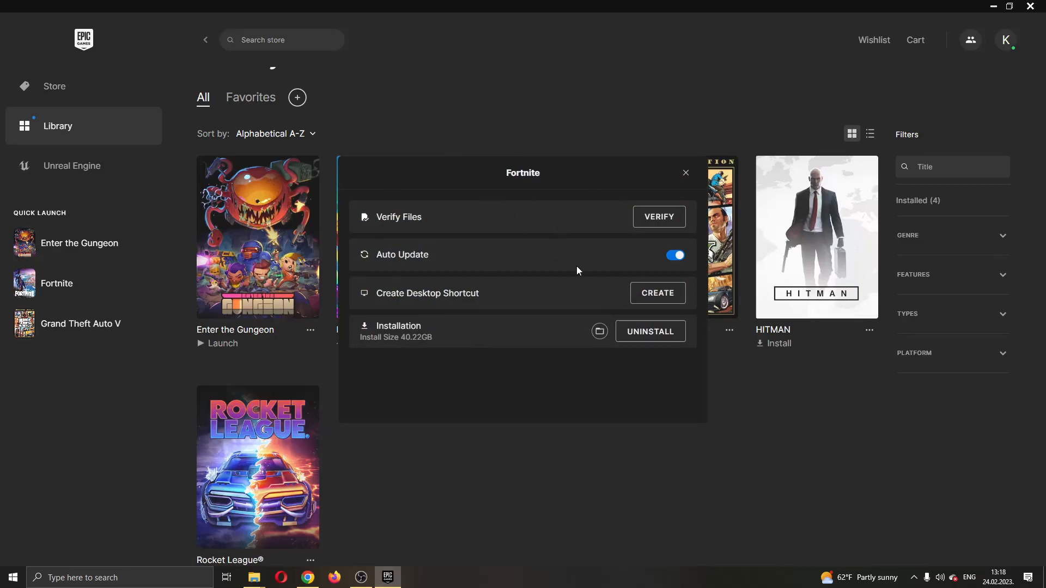
mouse_move(536, 233)
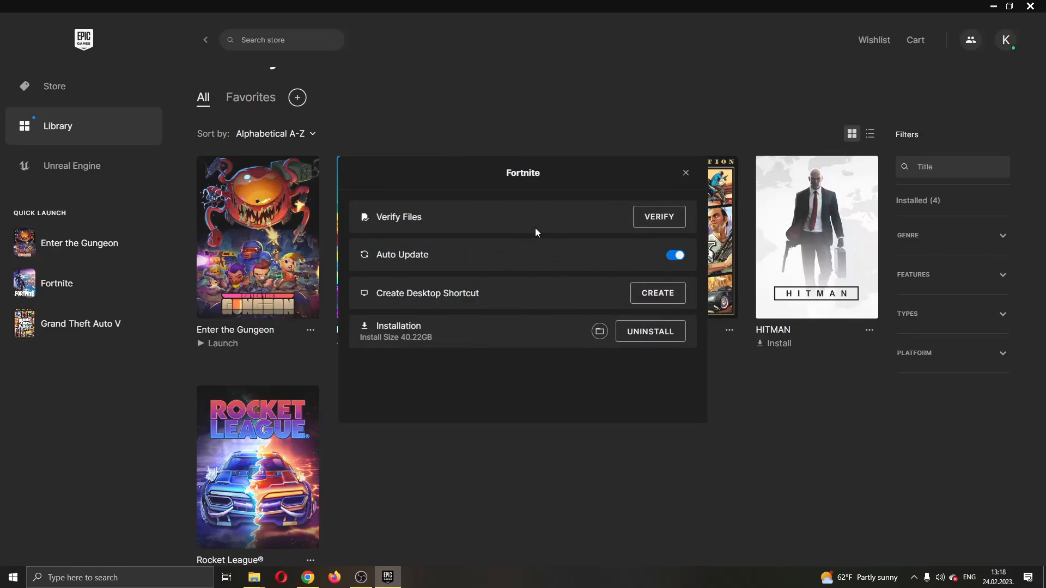
mouse_move(612, 259)
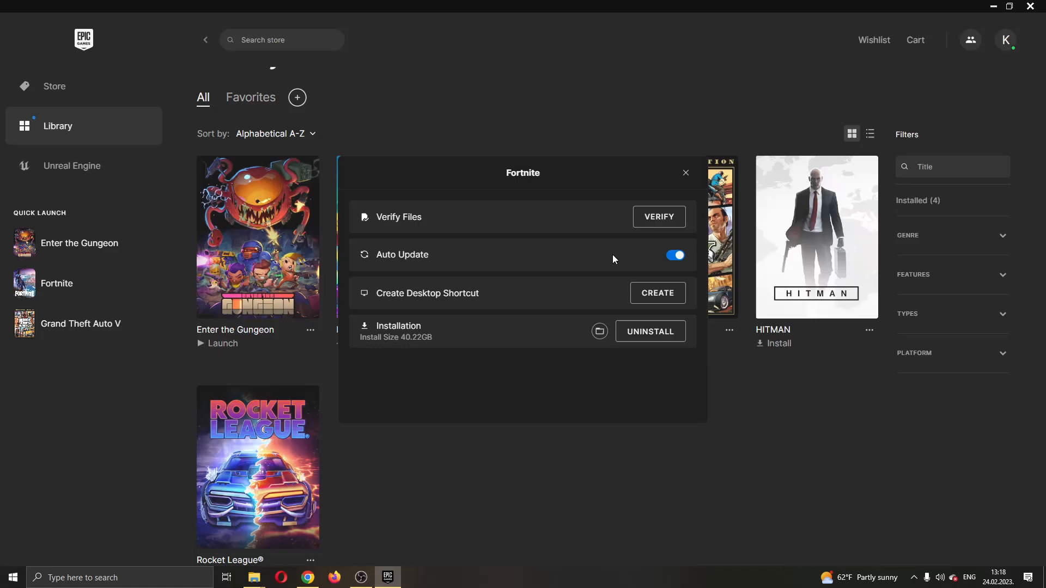
mouse_move(374, 304)
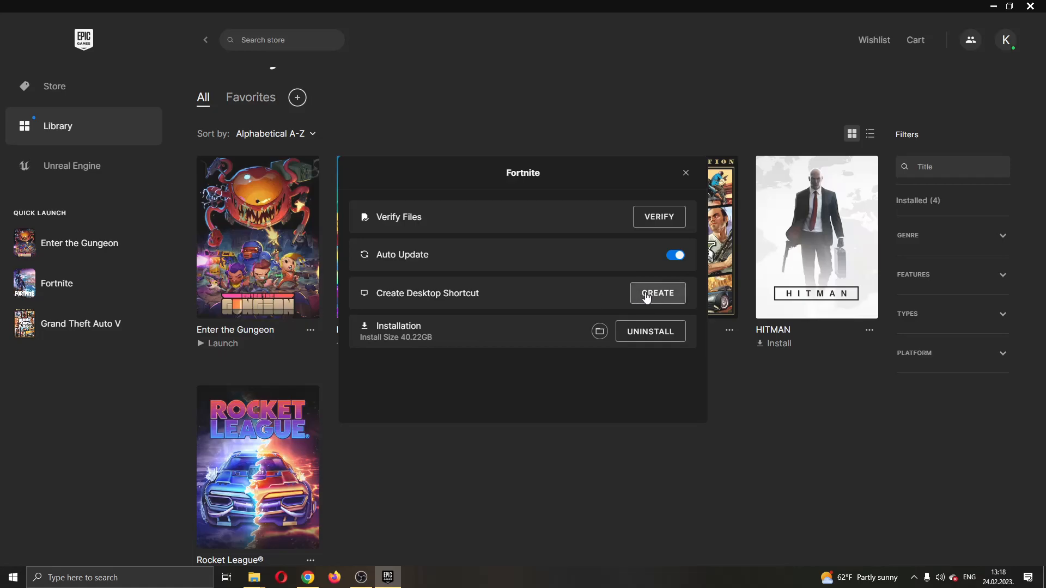
Create the Fortnite desktop shortcut, confirm it on the desktop, and return to the launcher
left_click(685, 173)
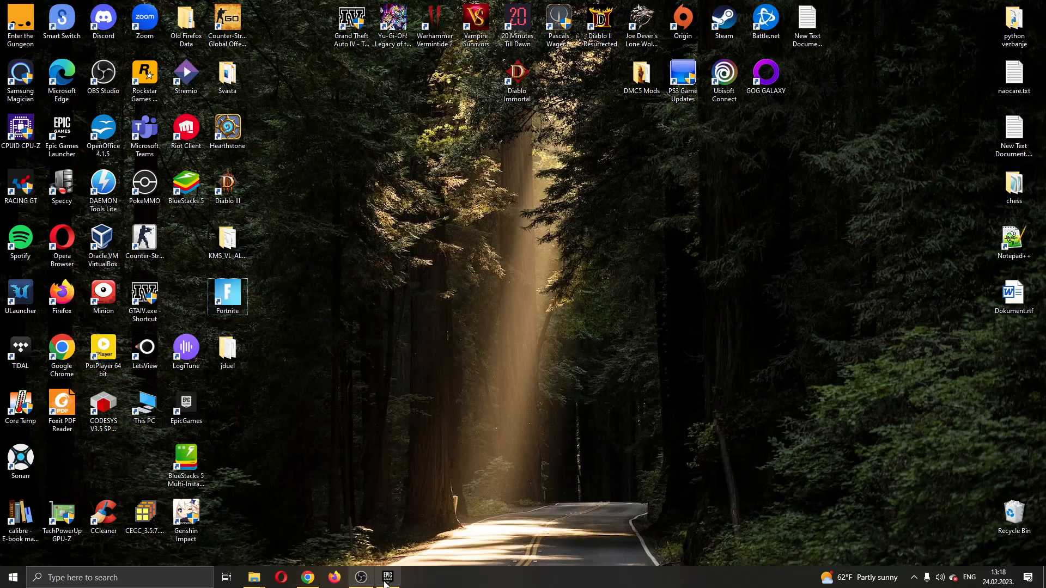
left_click(388, 578)
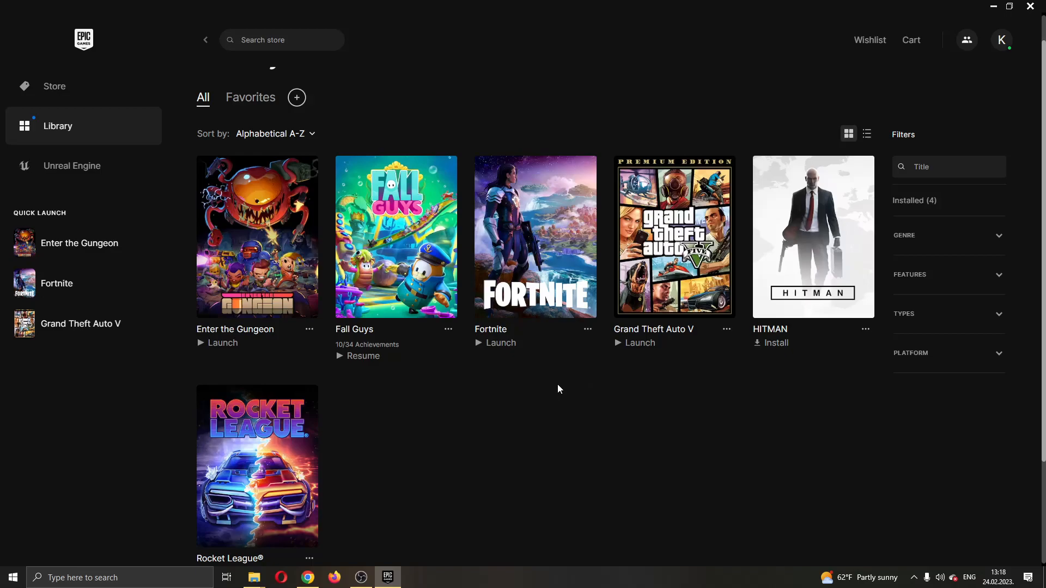